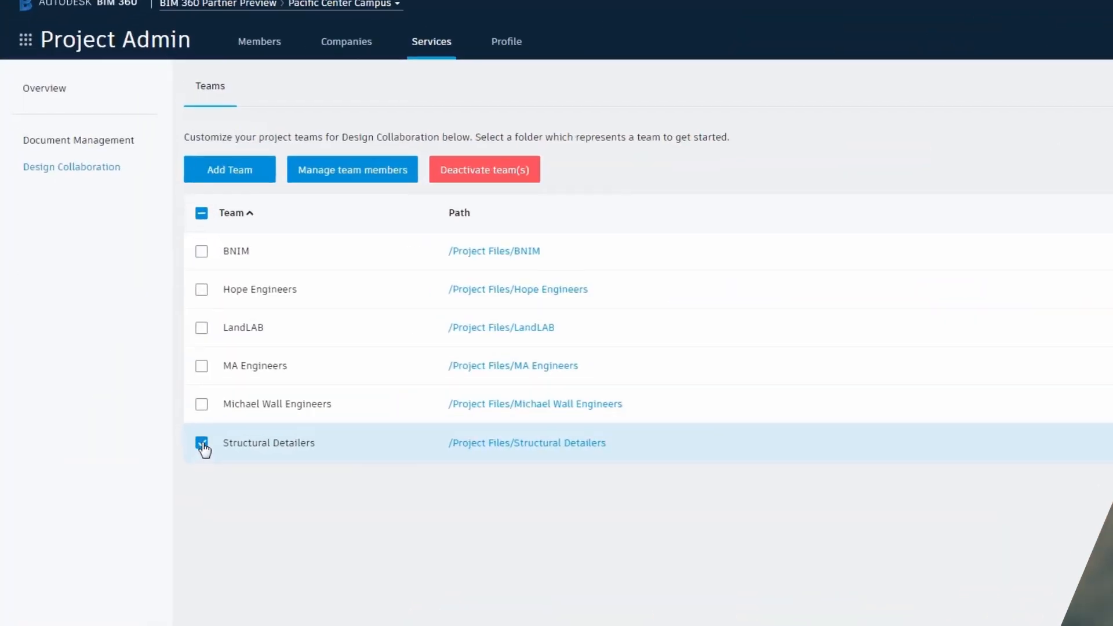
Add the chosen user to Structural Detailers with view-and-edit permission and finish managing members
{"action": "left_click", "coordinate": [351, 169]}
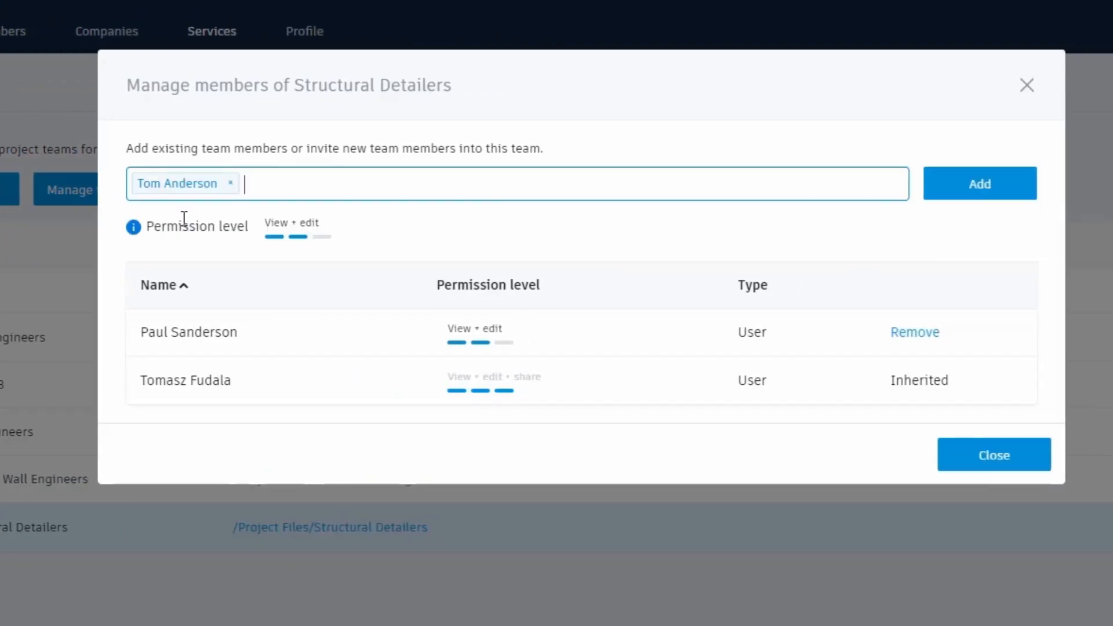
{"action": "left_click", "coordinate": [981, 183]}
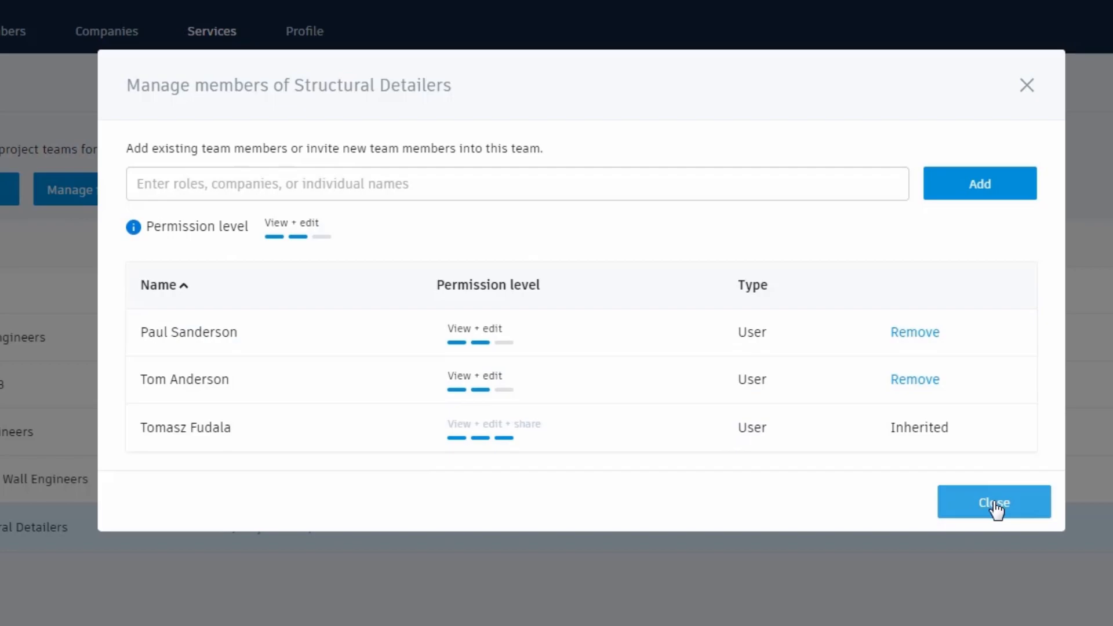
{"action": "left_click", "coordinate": [995, 502]}
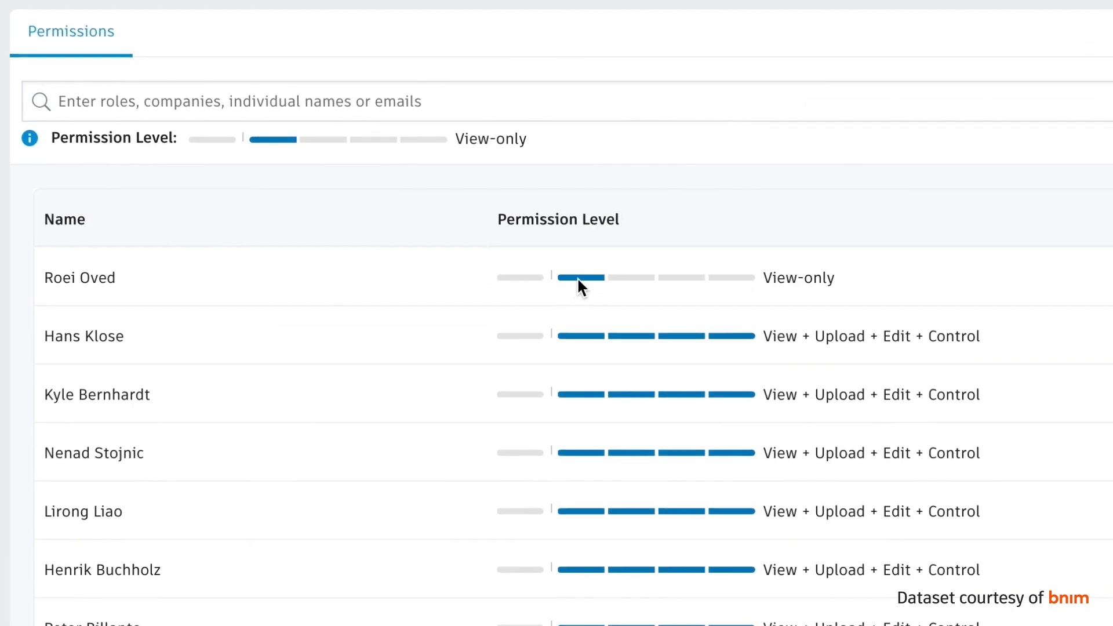
Lower the first member to view-only, then show BNIM, Hope Engineers and LandLAB in the project model
{"action": "left_click_drag", "start_coordinate": [581, 277], "coordinate": [739, 277]}
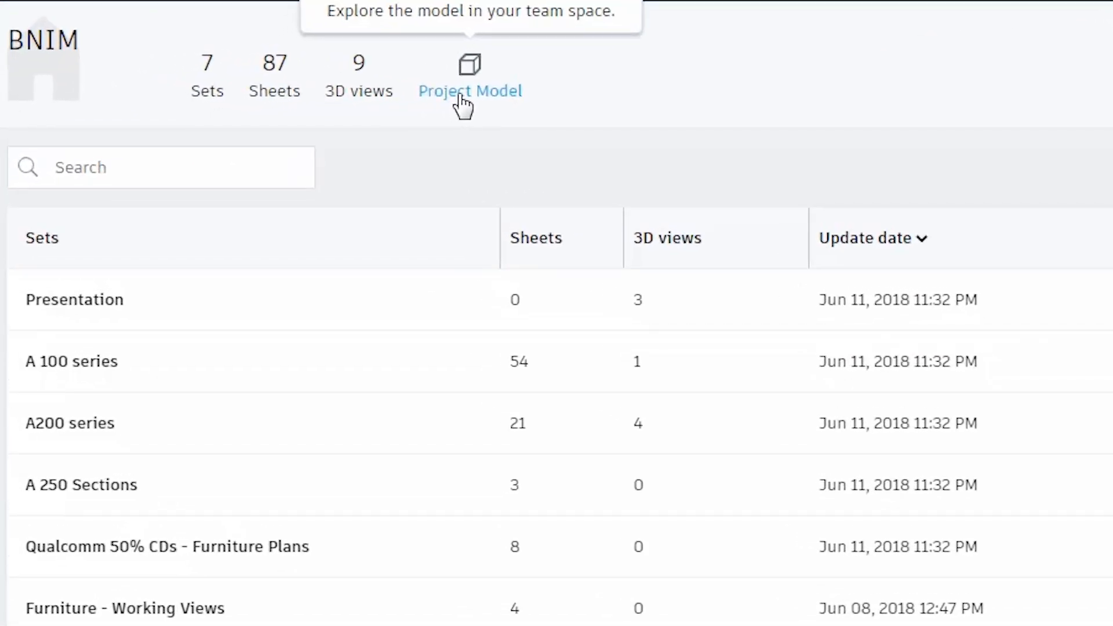
{"action": "left_click", "coordinate": [470, 63]}
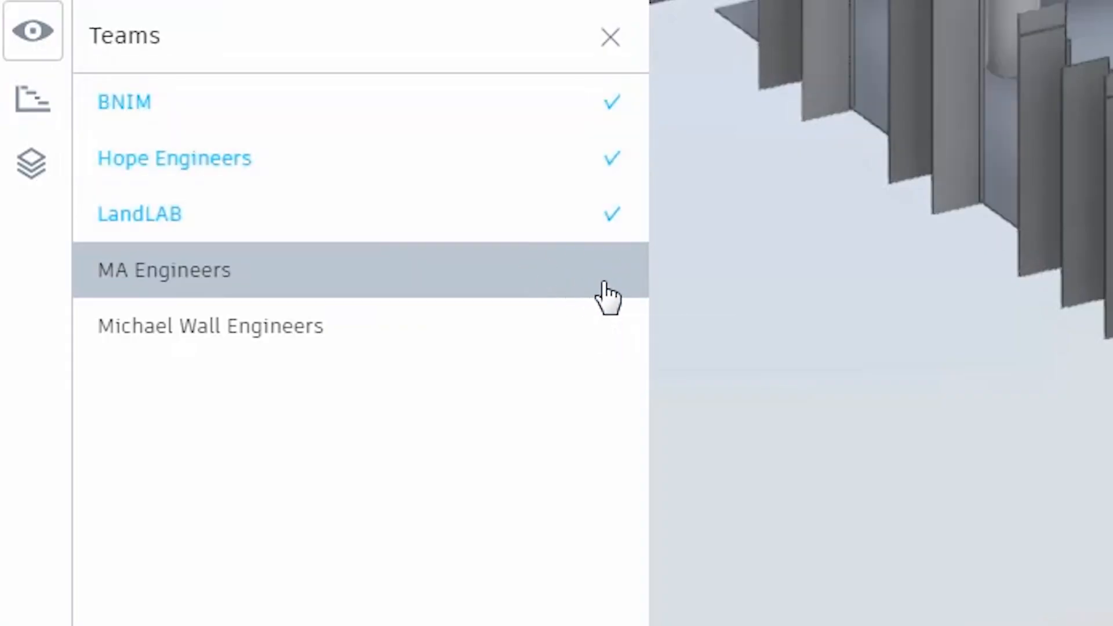